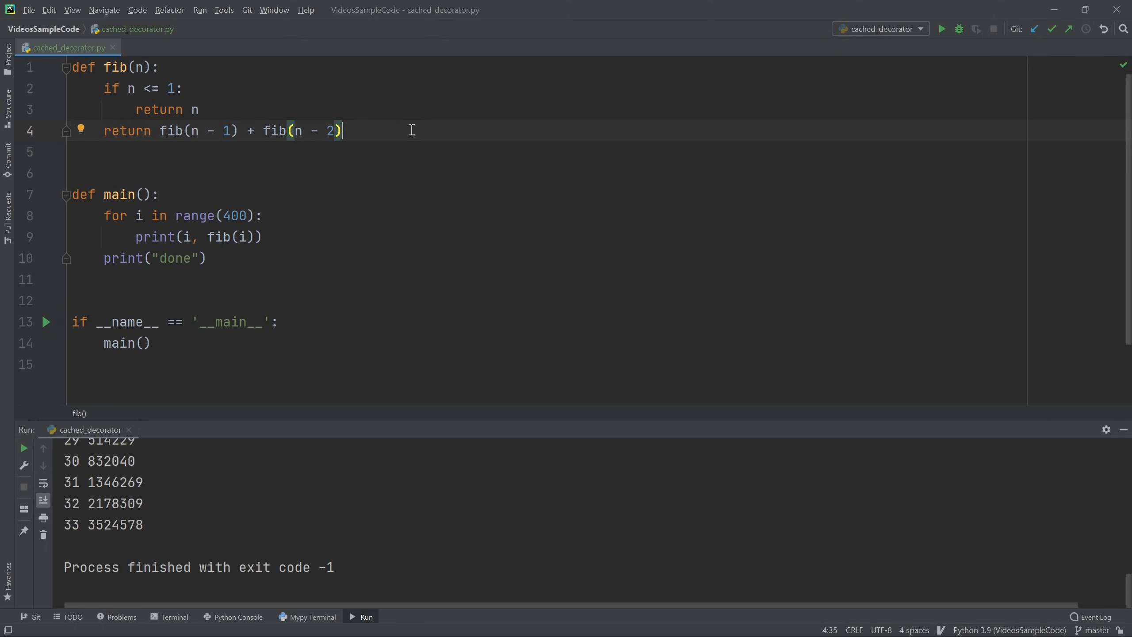
mouse_move(300, 118)
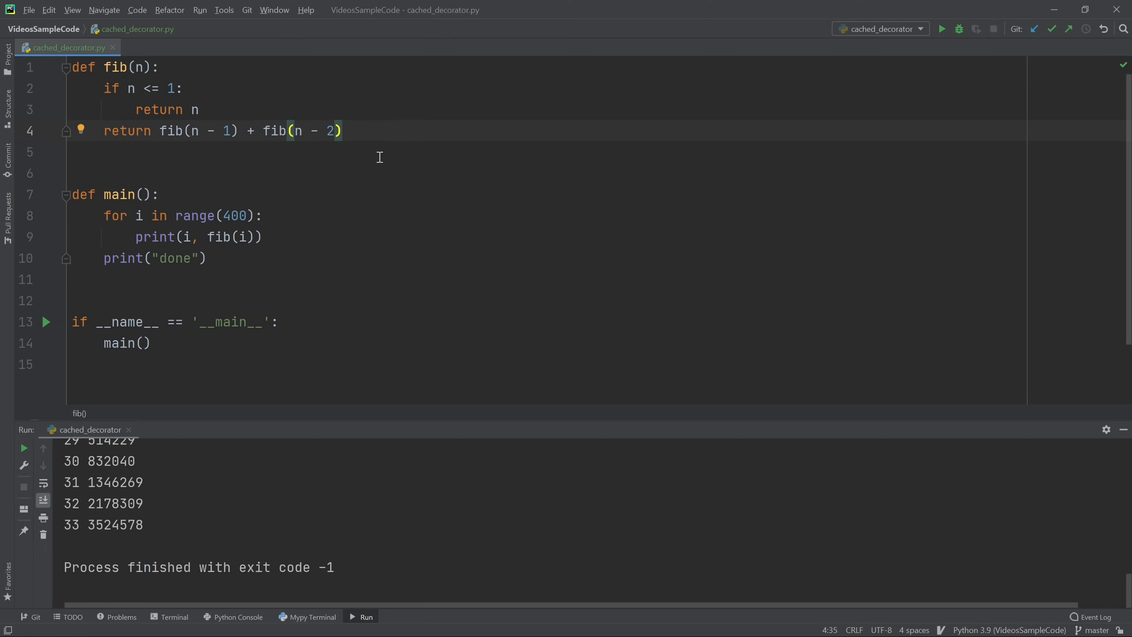
mouse_move(238, 262)
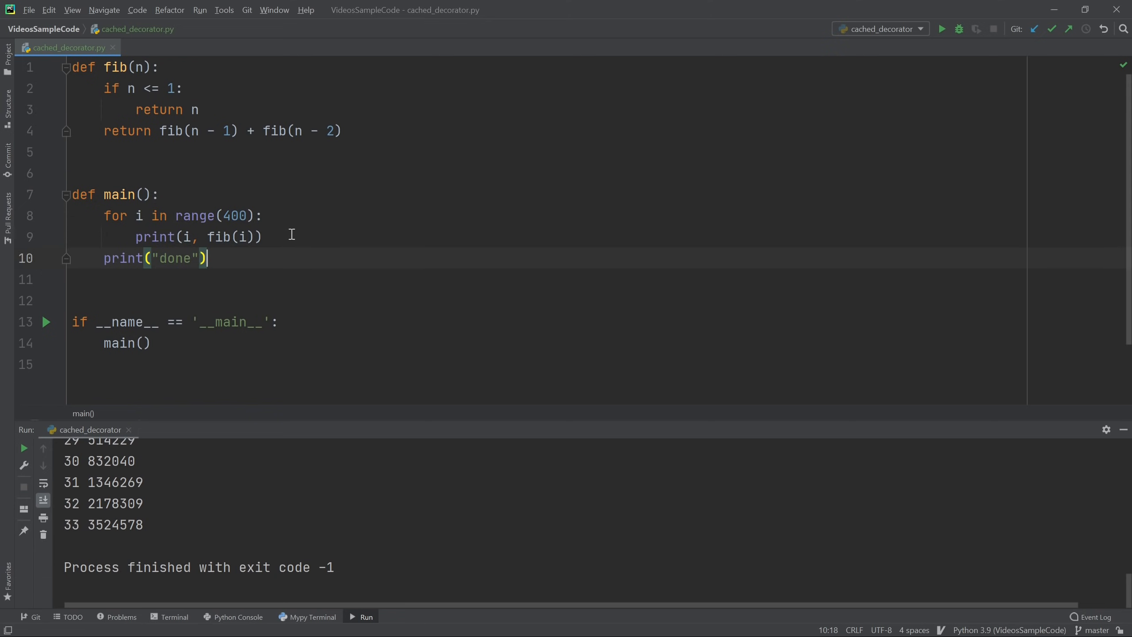
mouse_move(166, 246)
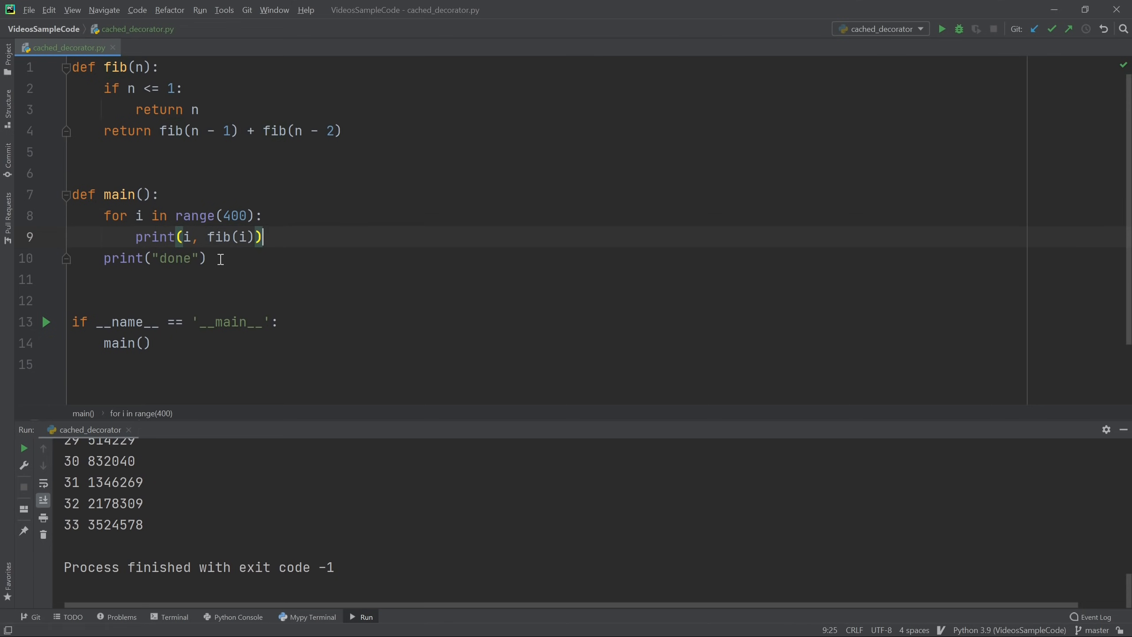
mouse_move(941, 29)
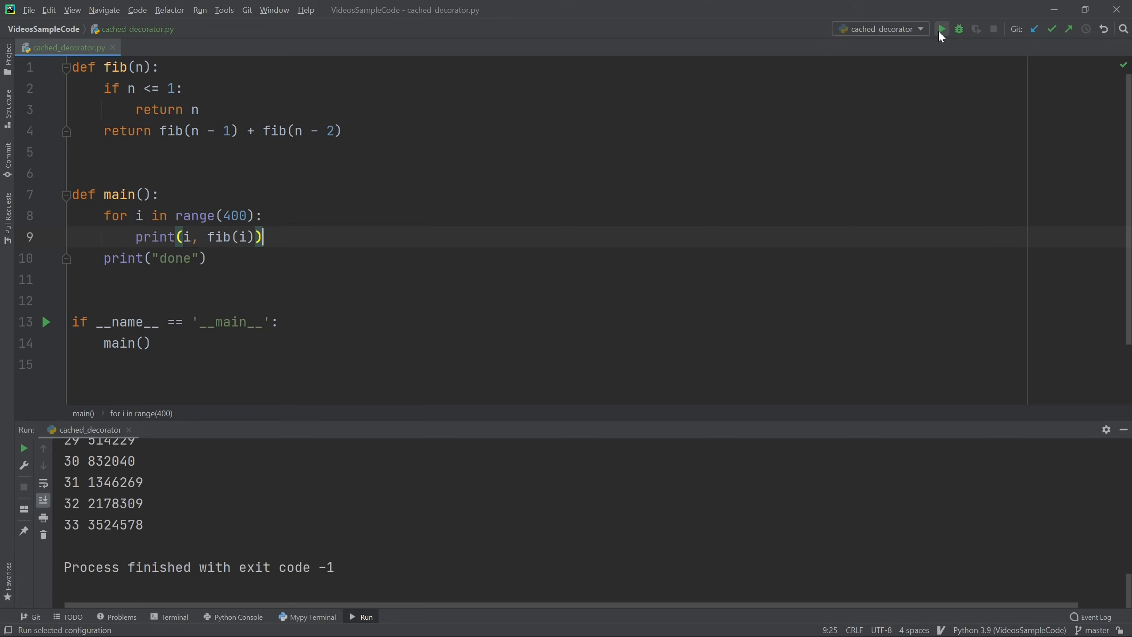
Step: Rerun the uncached Fibonacci script and watch it stall after fib 35, then select text on line 1
click(940, 29)
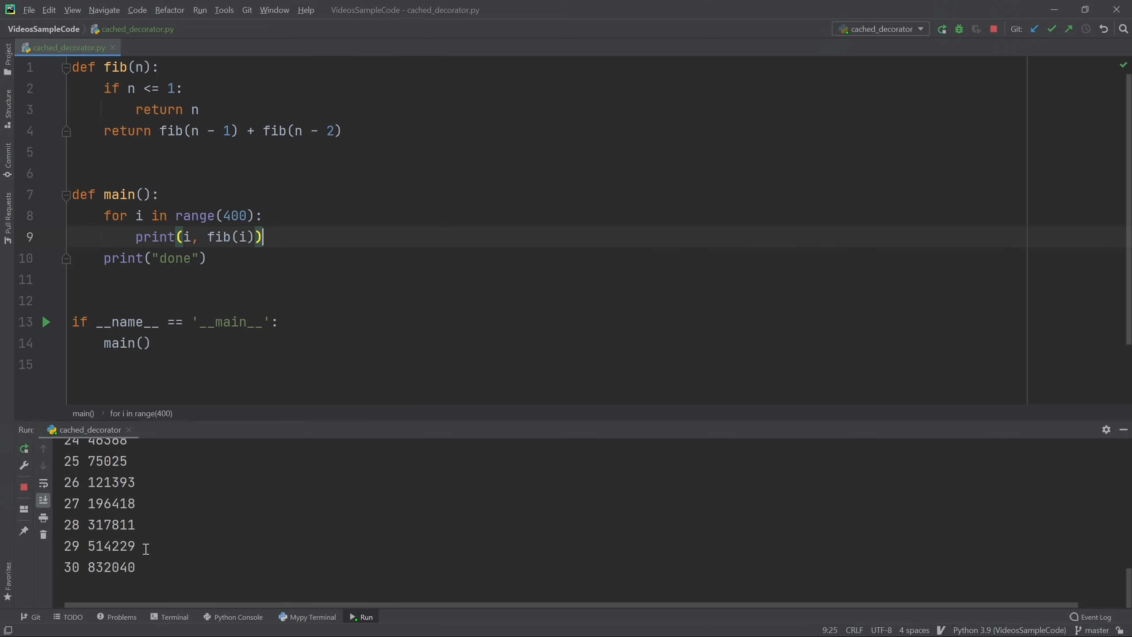
scroll(down, 3)
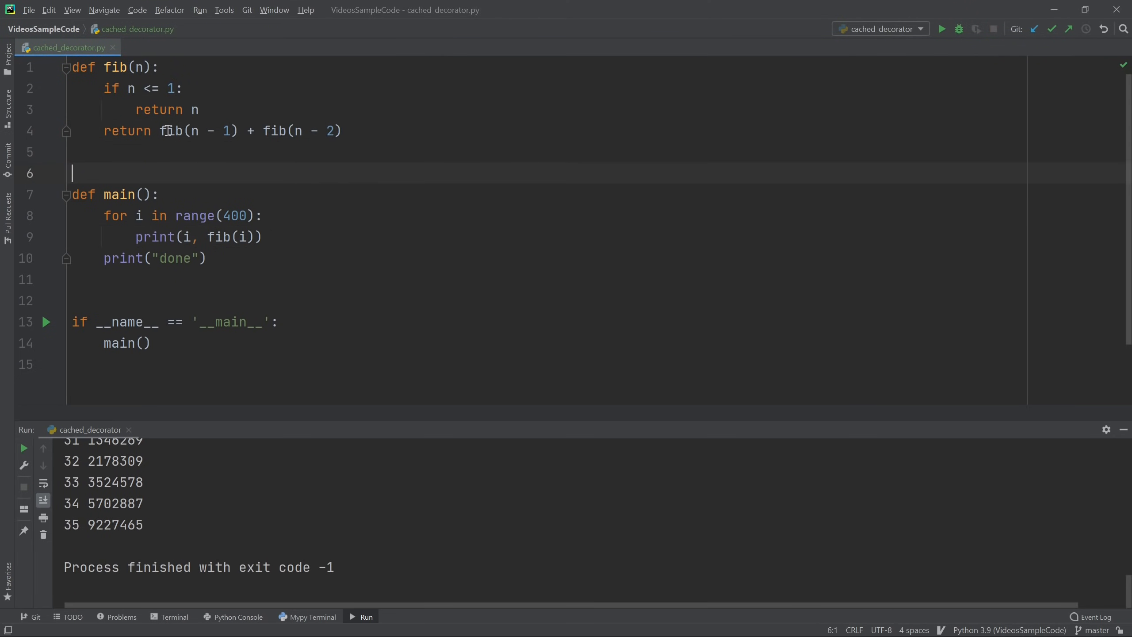
drag(159, 131, 246, 131)
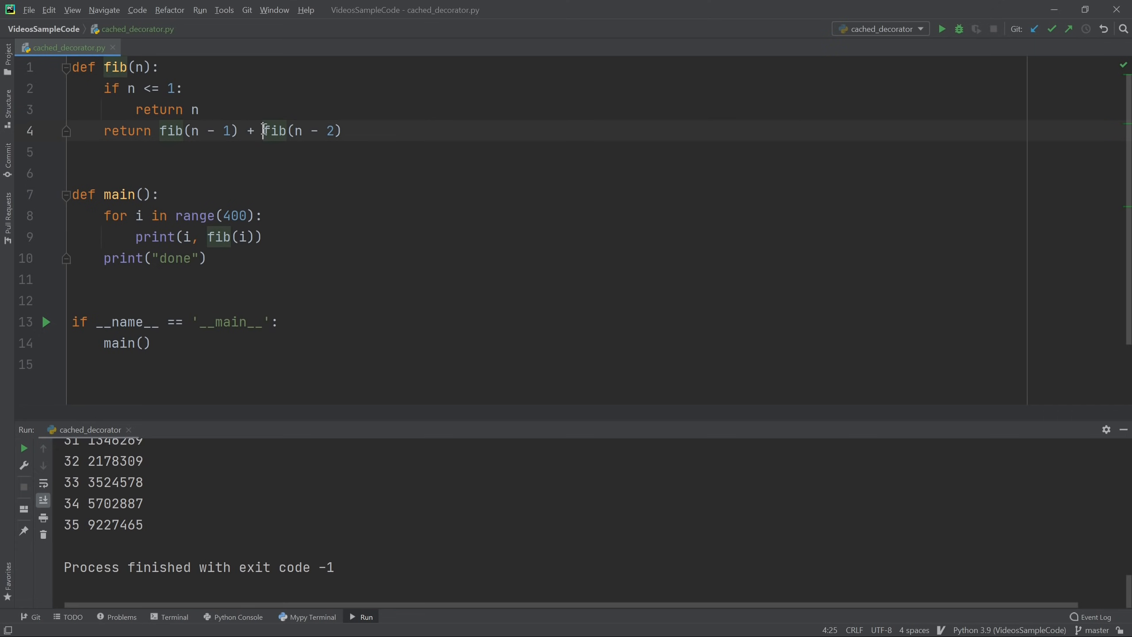
drag(262, 131, 341, 131)
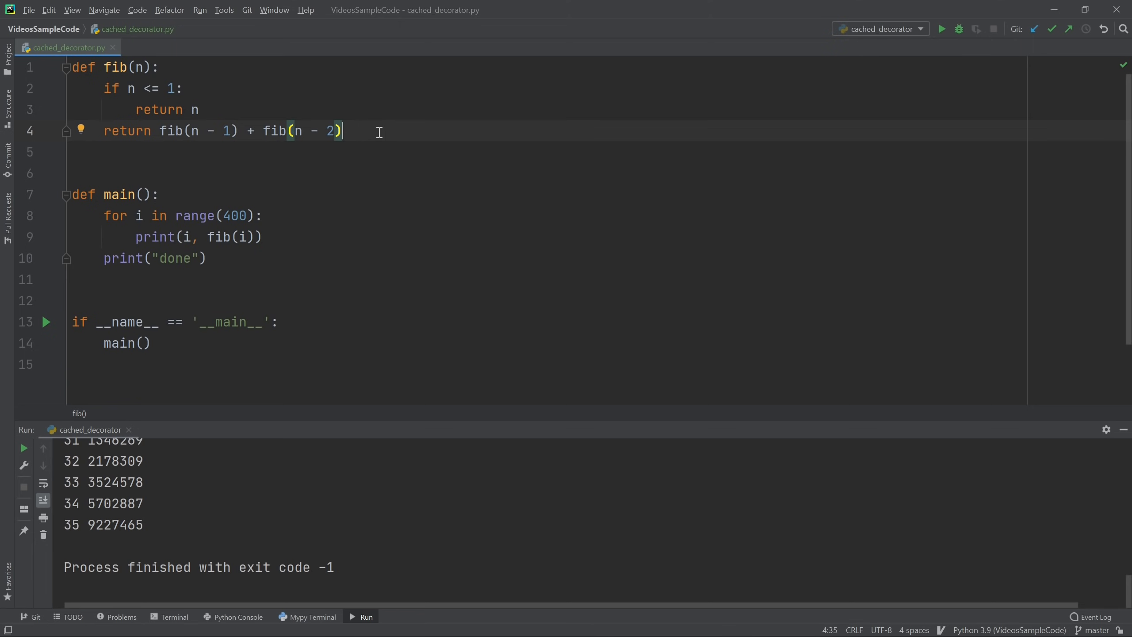
mouse_move(455, 139)
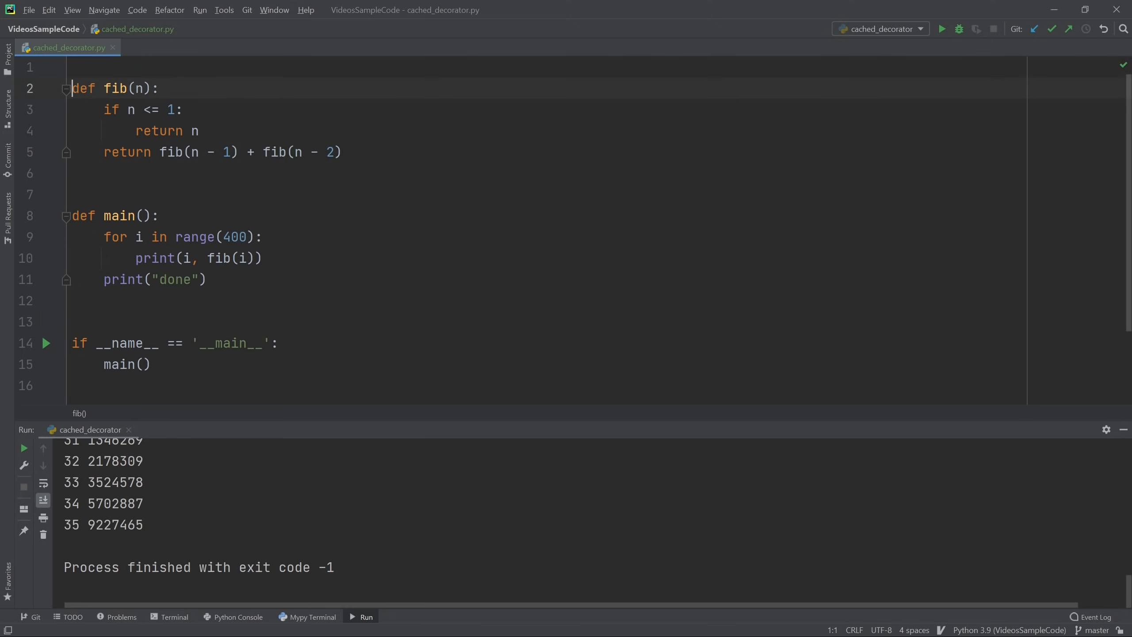
Step: Add 'from functools import cache' at the top of the script
text(f)
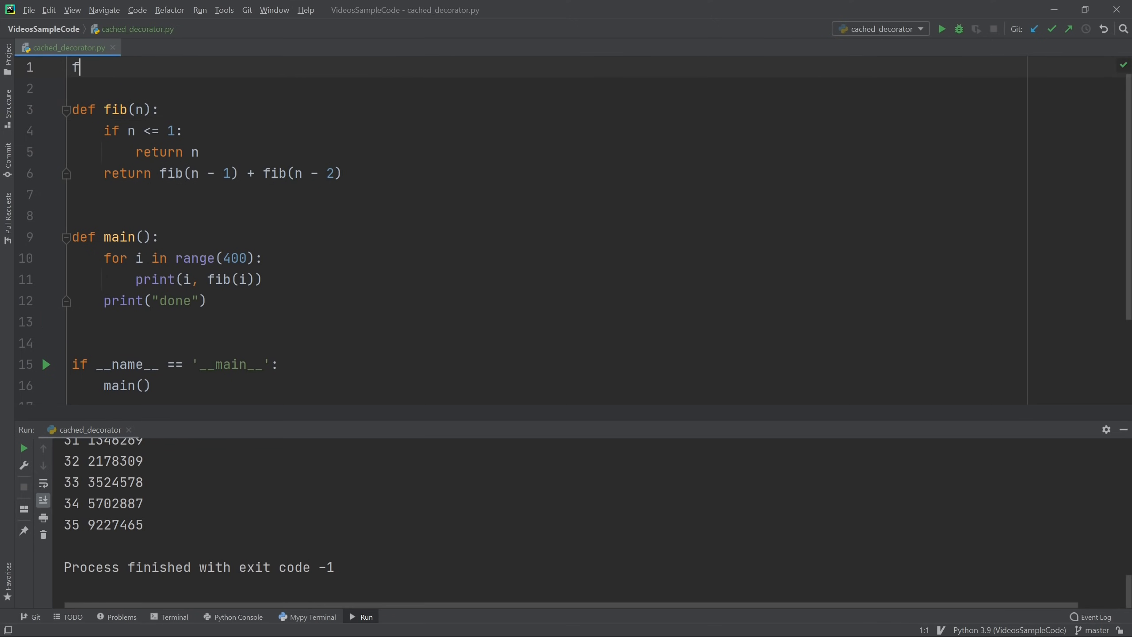
text(rom fu)
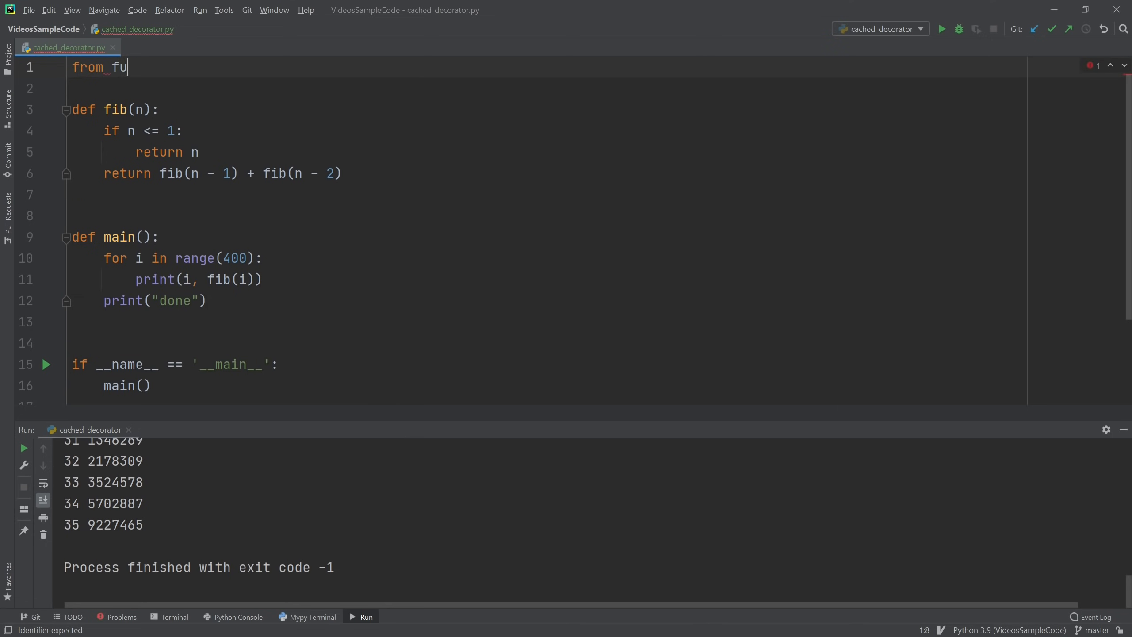
text(nctools)
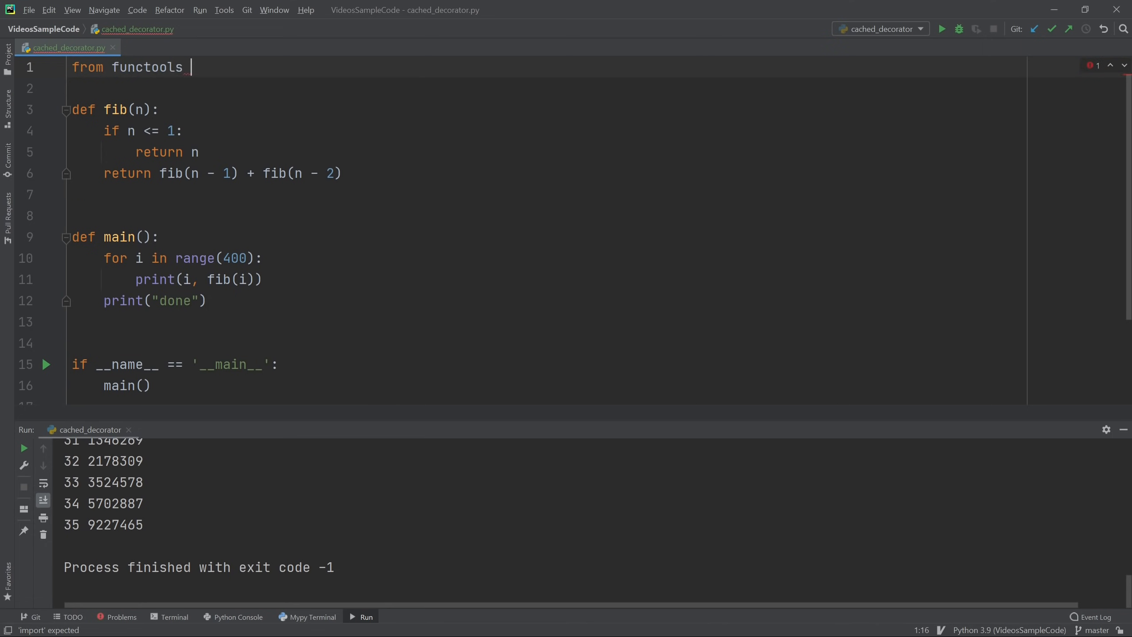
text(import c)
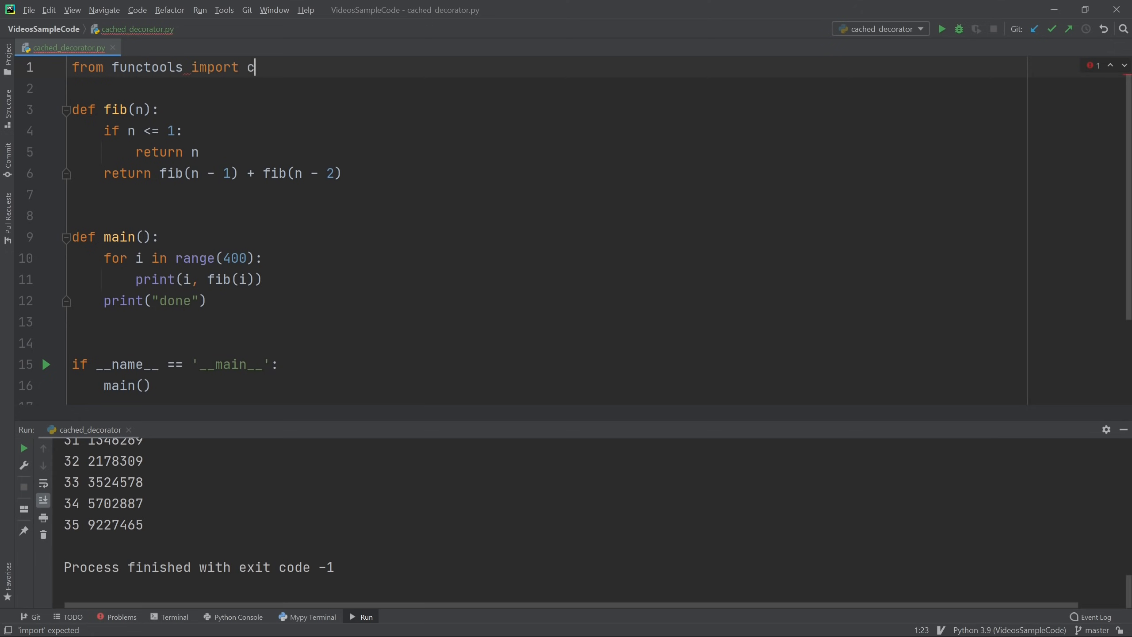
text(ache)
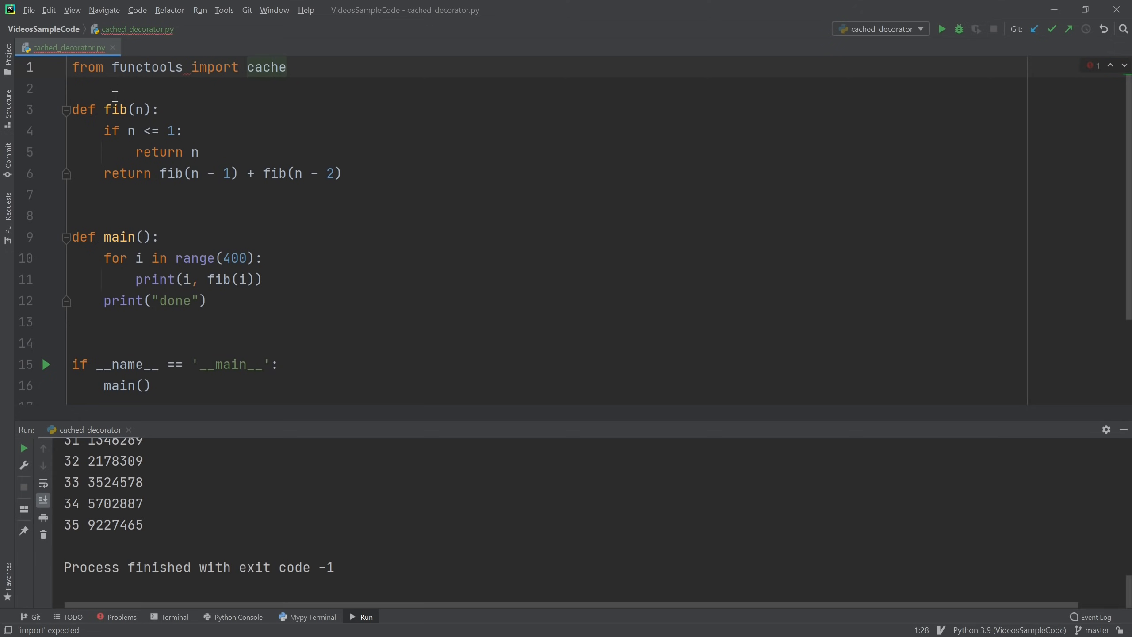
text(@)
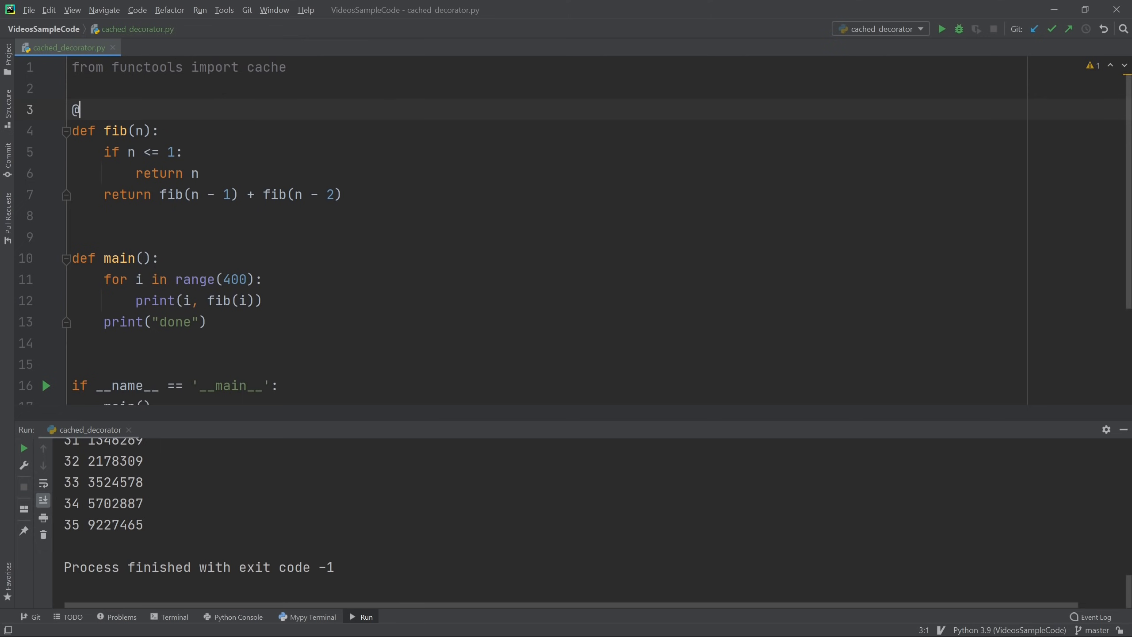
text(@)
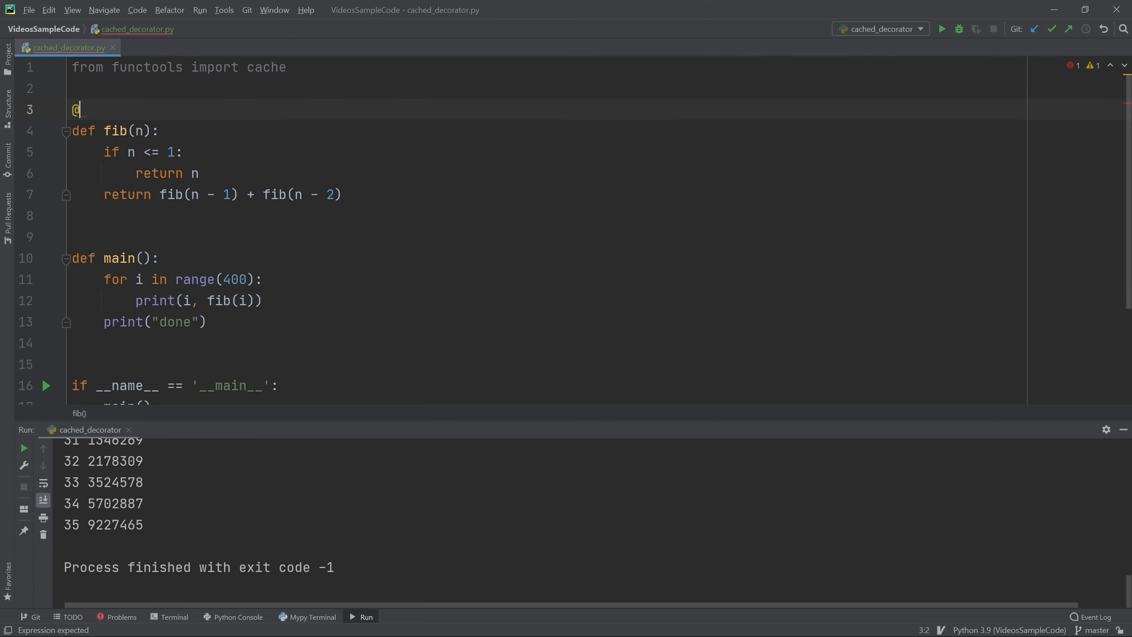
text(cache)
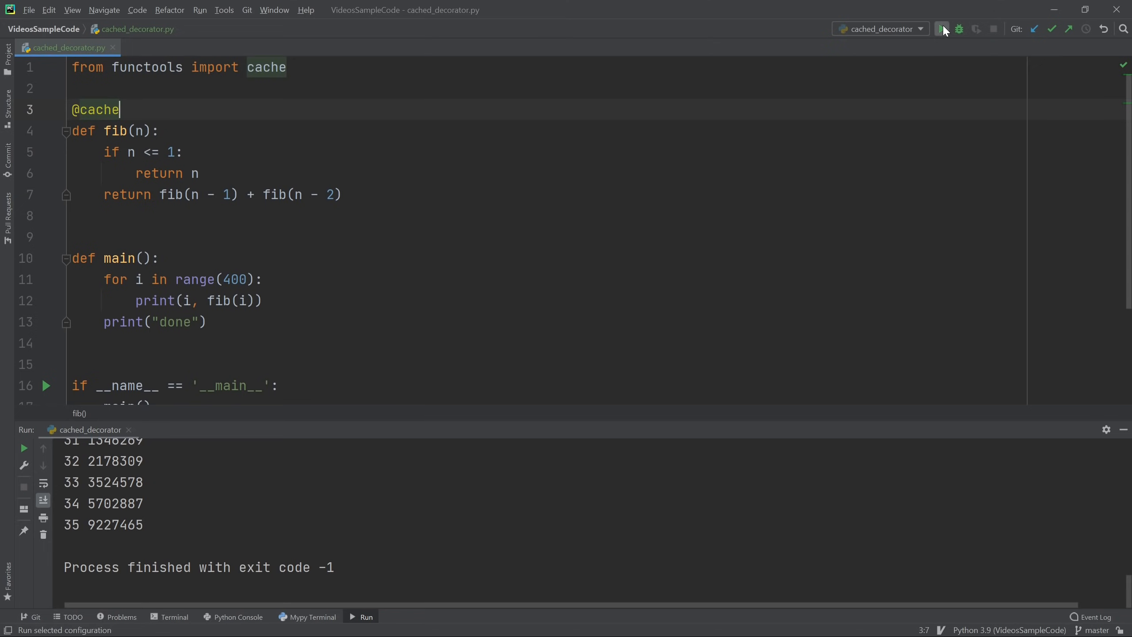
Step: Run the cached script to print all 400 Fibonacci numbers and done, then select after 'cache' in the import
click(941, 29)
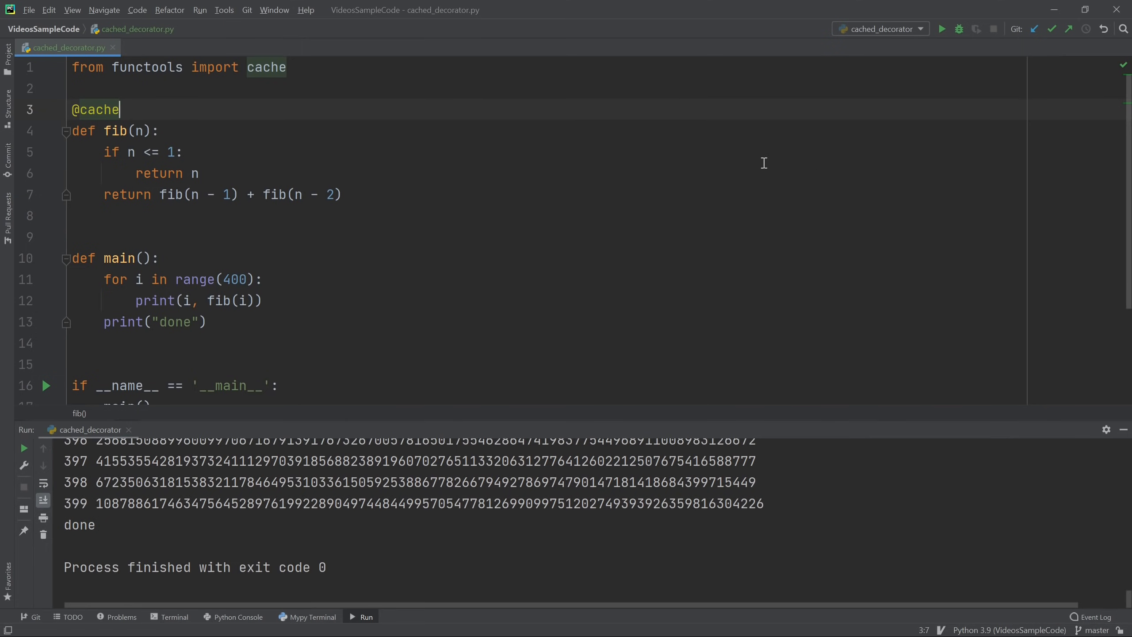
mouse_move(272, 191)
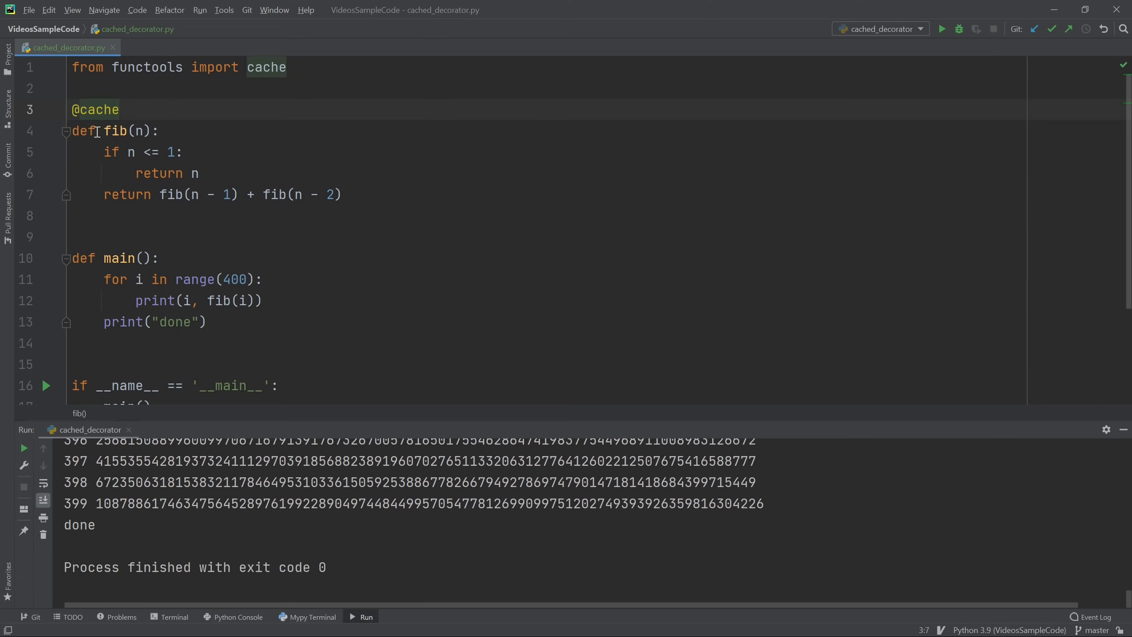
mouse_move(123, 131)
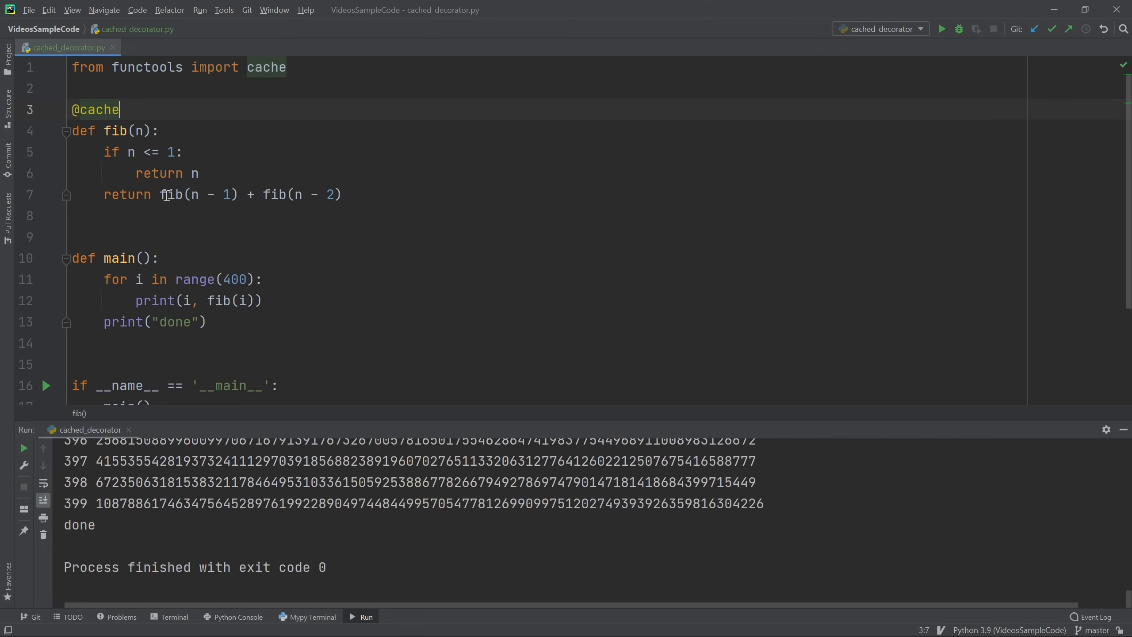
drag(159, 195, 240, 195)
text(, l)
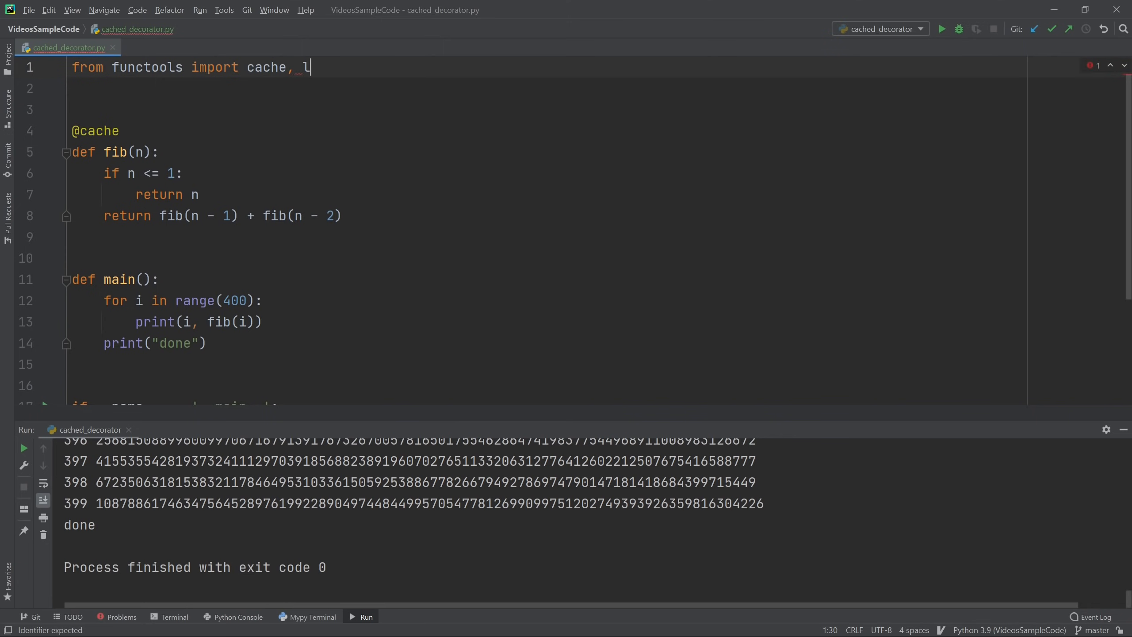
text(ru_cache)
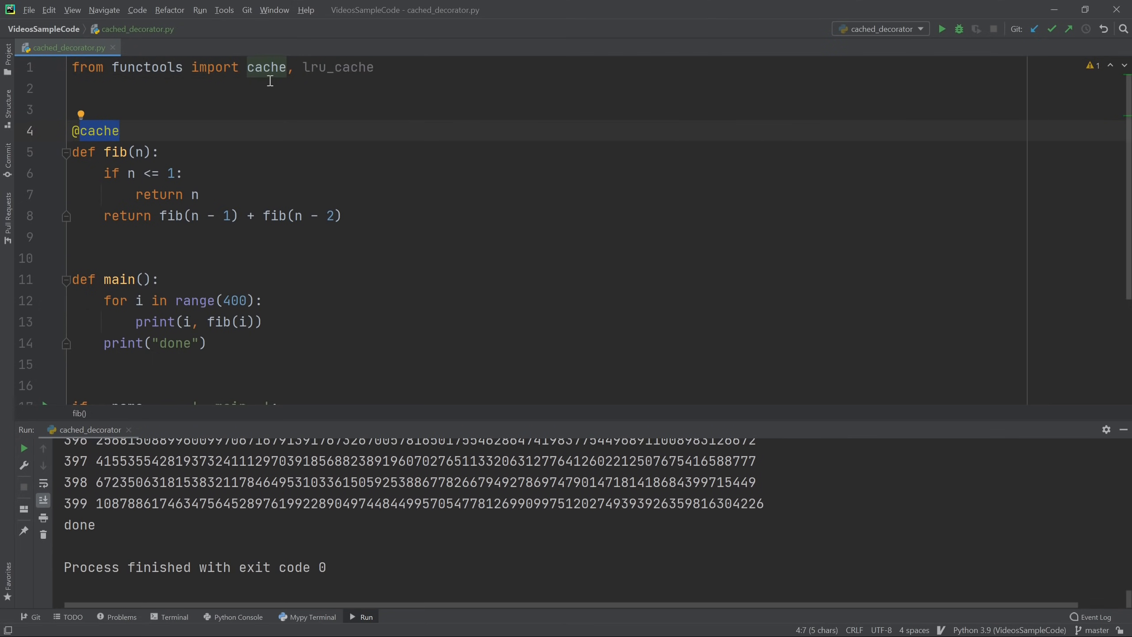
mouse_move(150, 133)
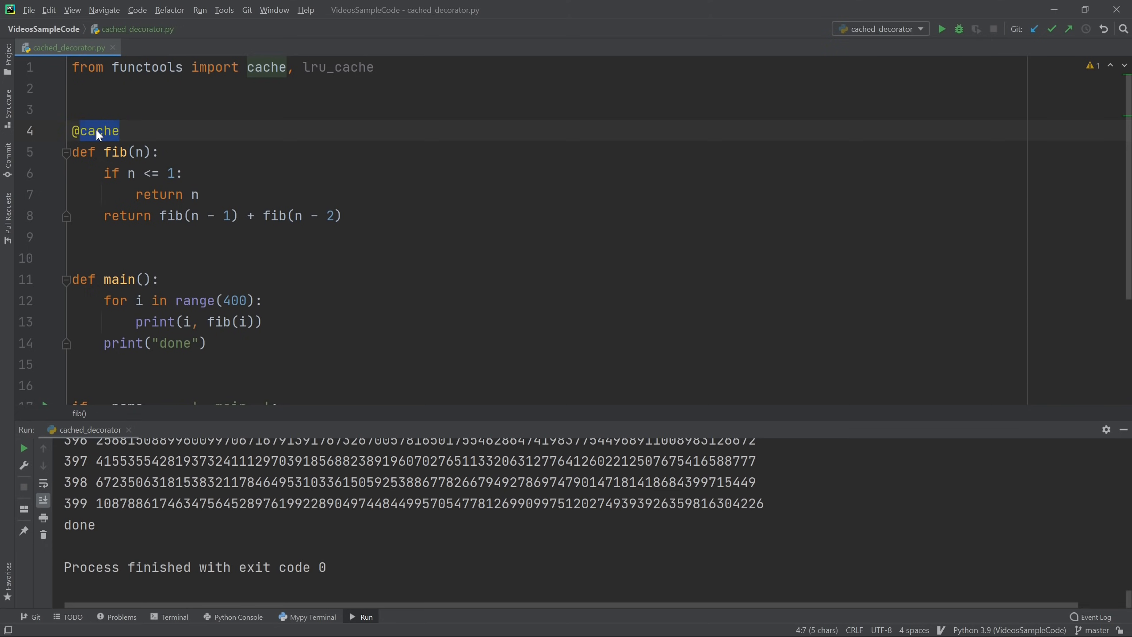
text(lru_cache())
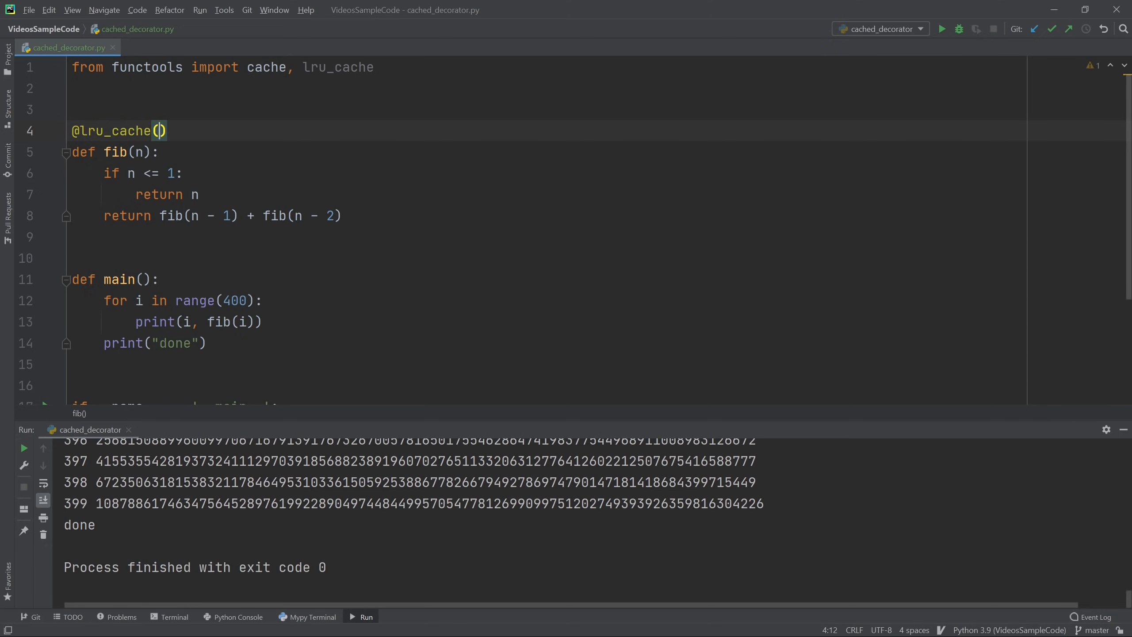
text(maxsize)
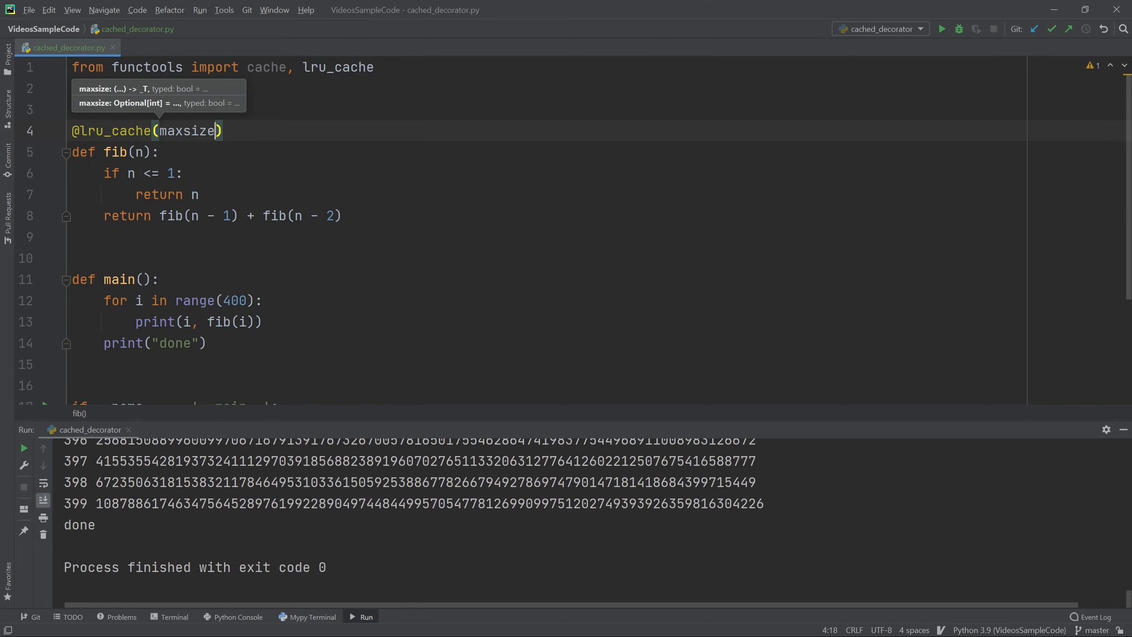
text(=5)
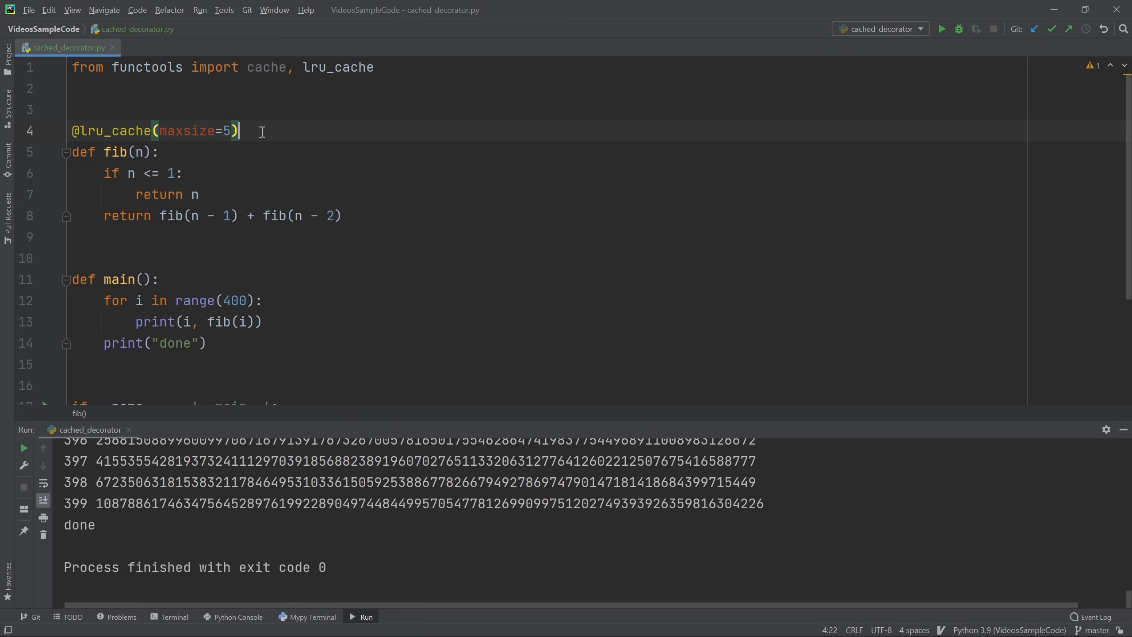
drag(136, 301, 204, 321)
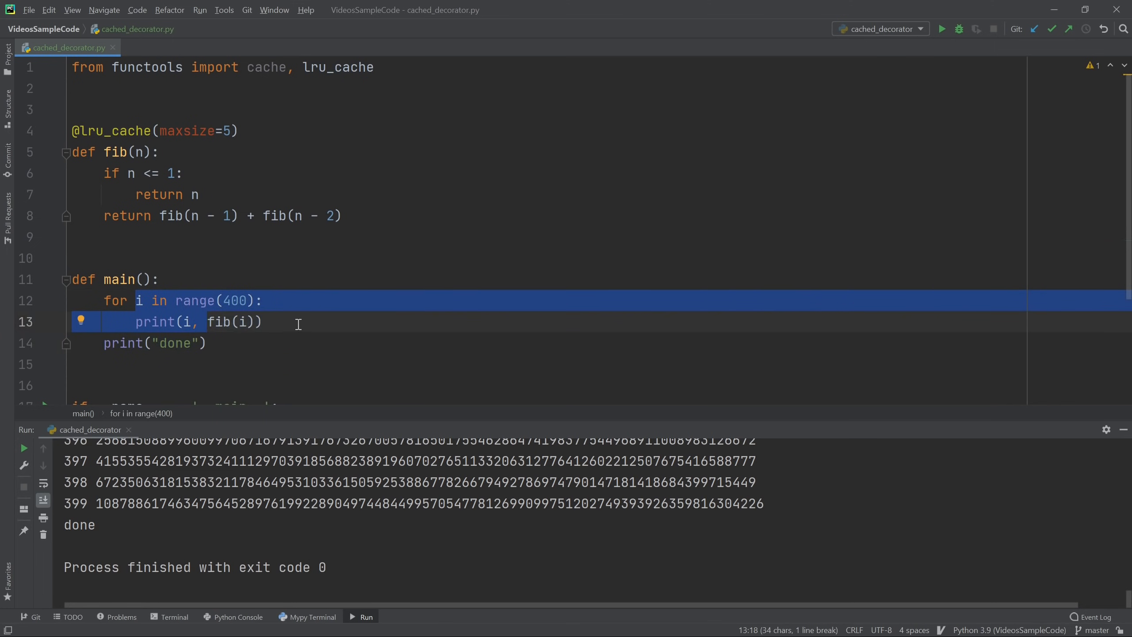
mouse_move(851, 36)
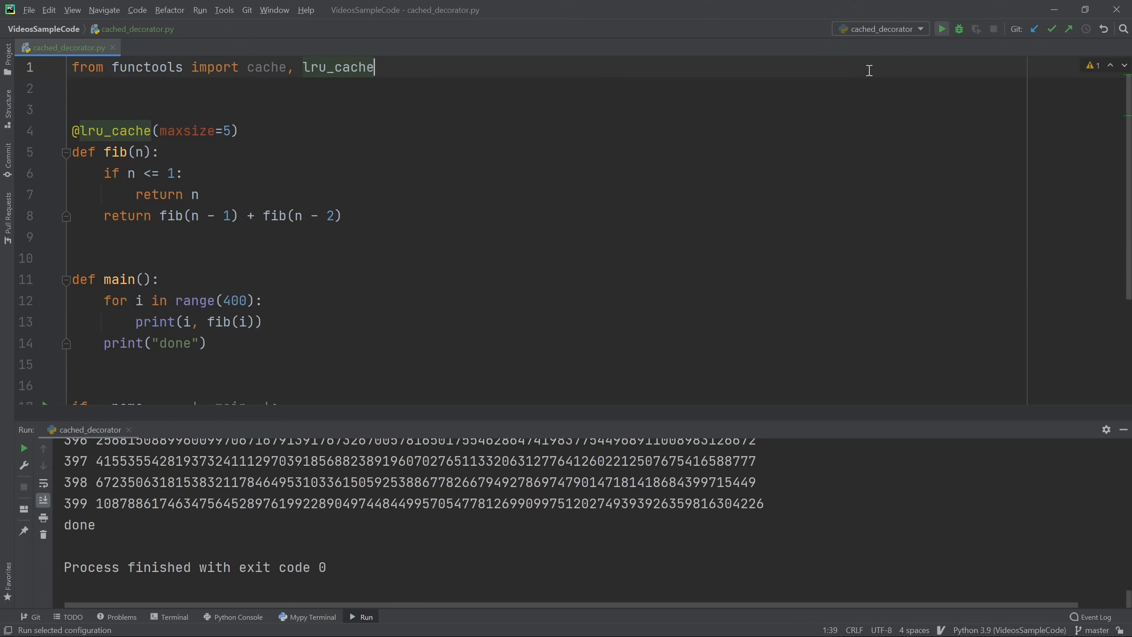
mouse_move(737, 215)
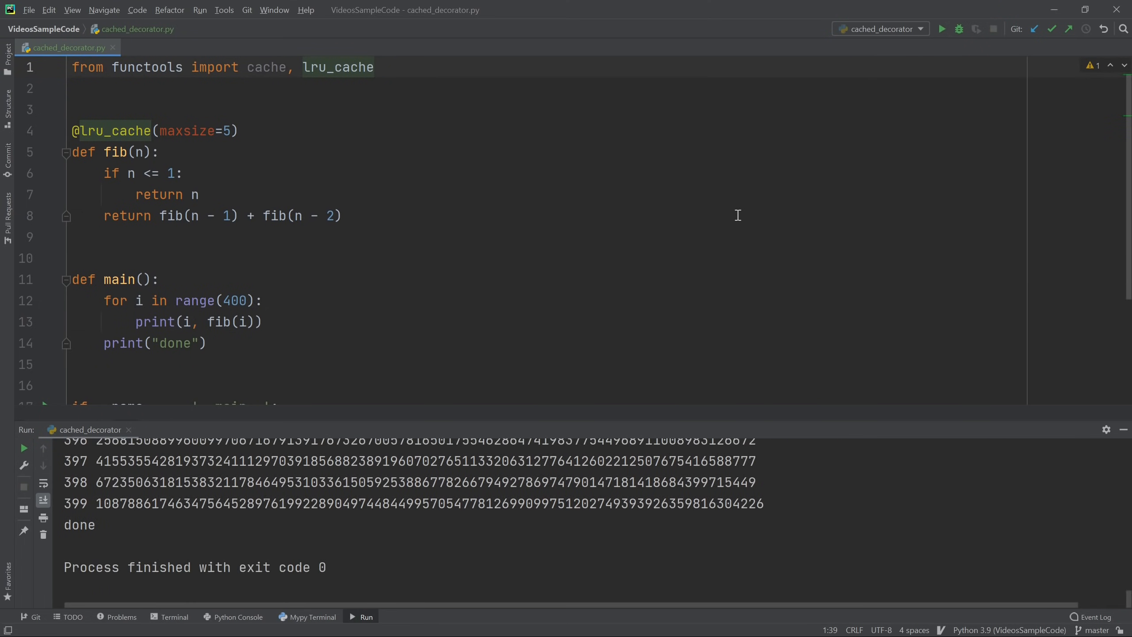
mouse_move(735, 220)
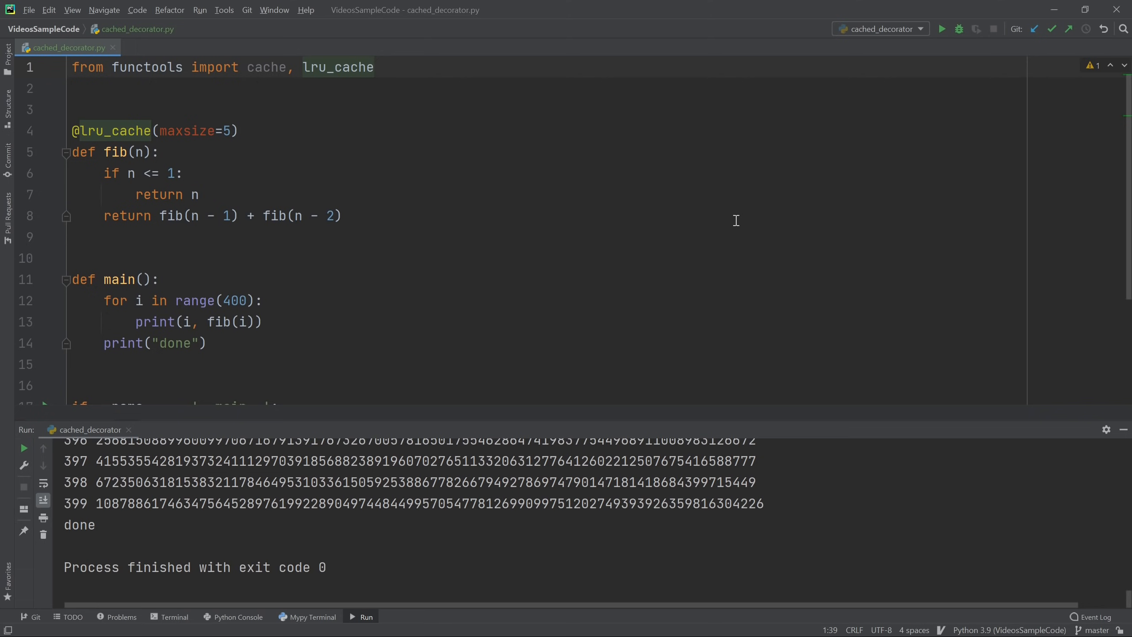
mouse_move(480, 204)
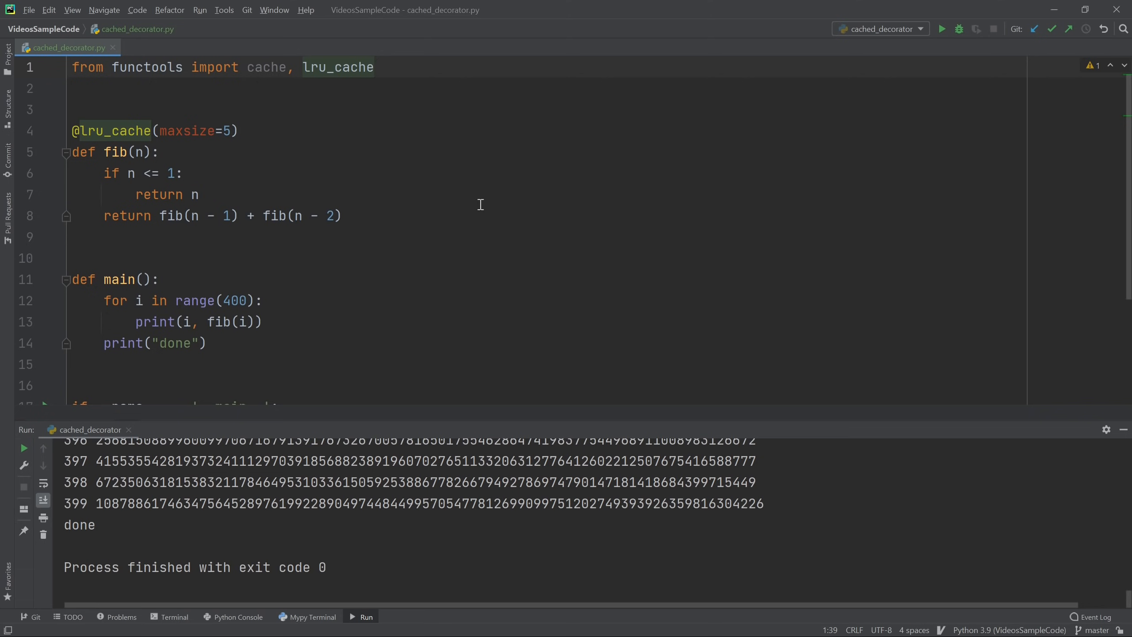
click(238, 131)
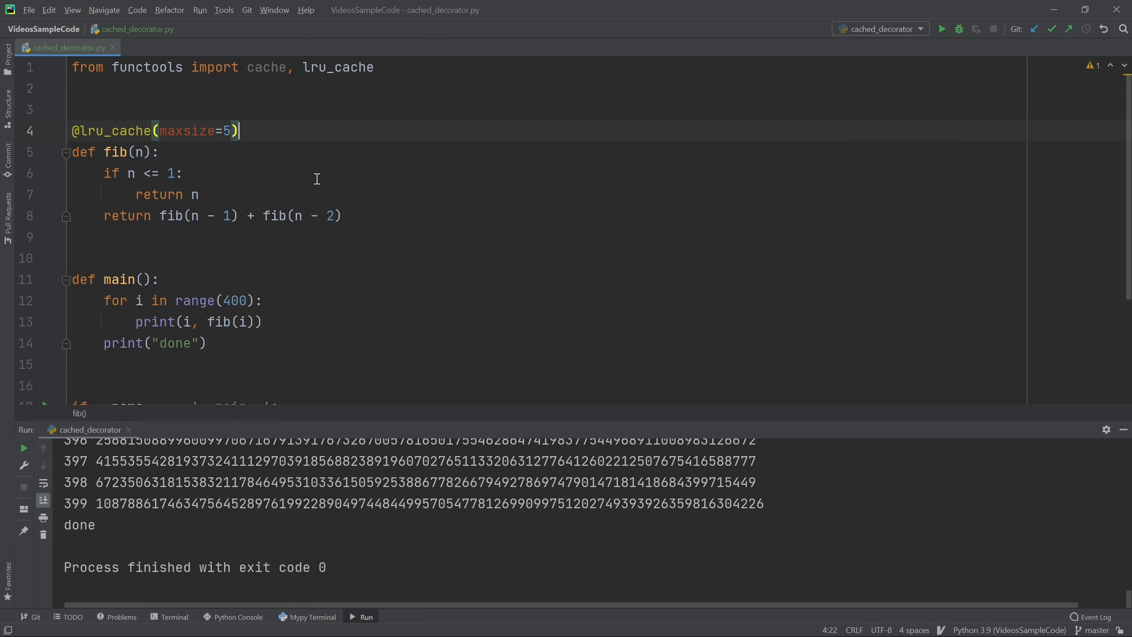
mouse_move(258, 129)
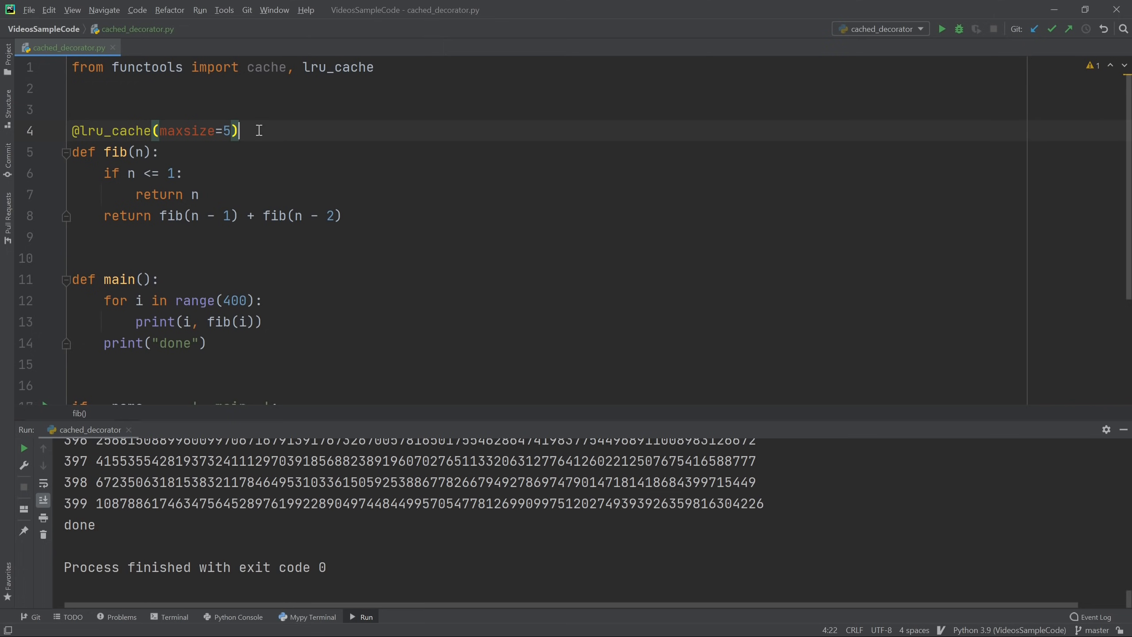
mouse_move(269, 151)
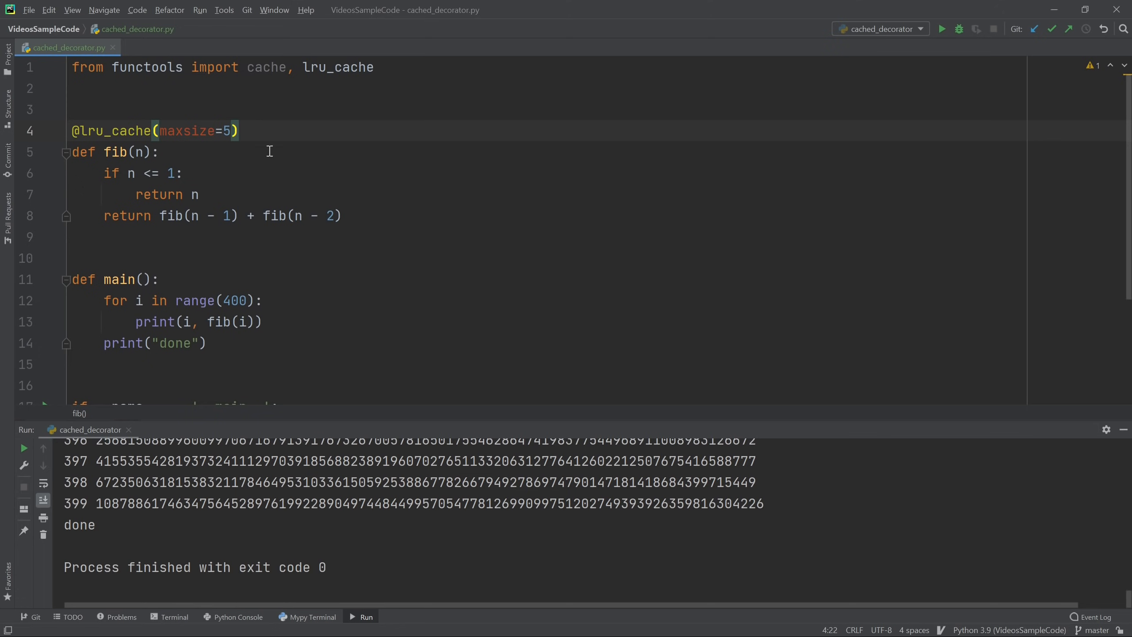
mouse_move(346, 66)
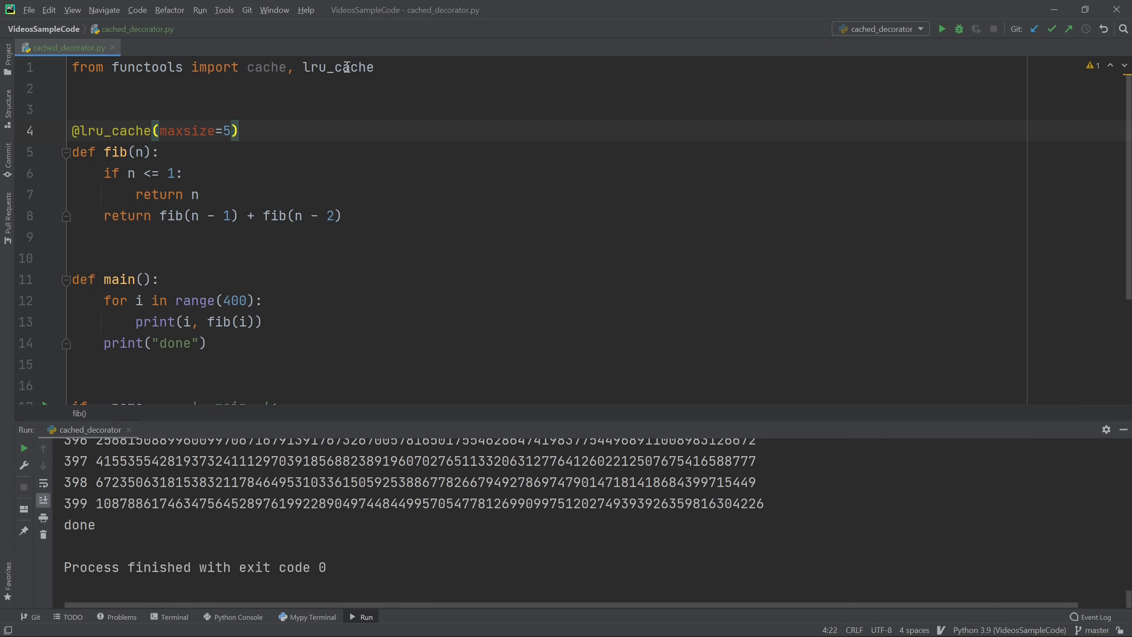